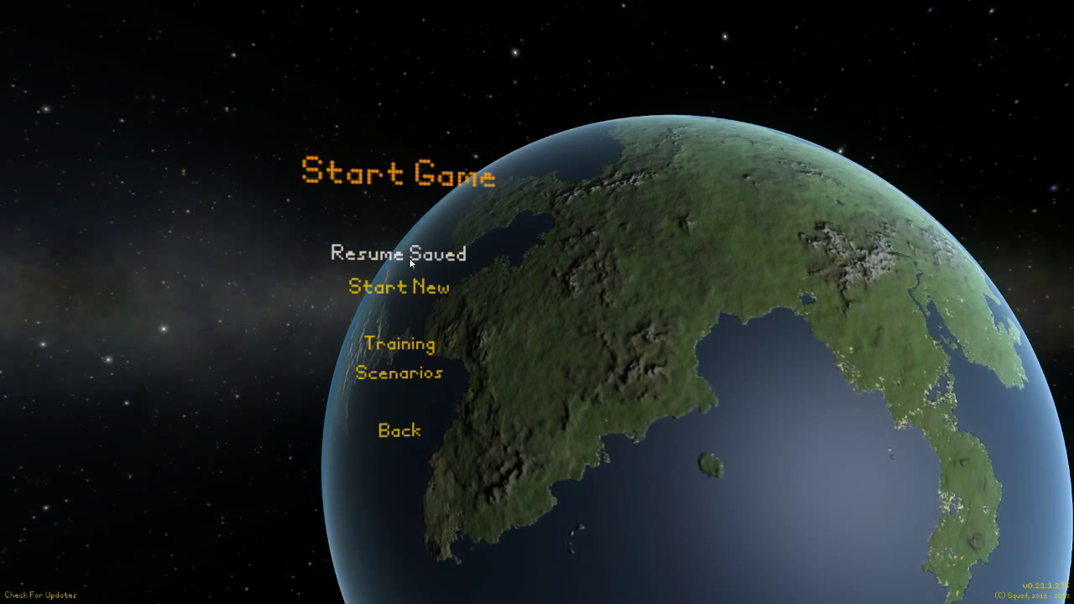
- Start a new Sandbox game with player name 'Building Model Planes'
left_click(403, 285)
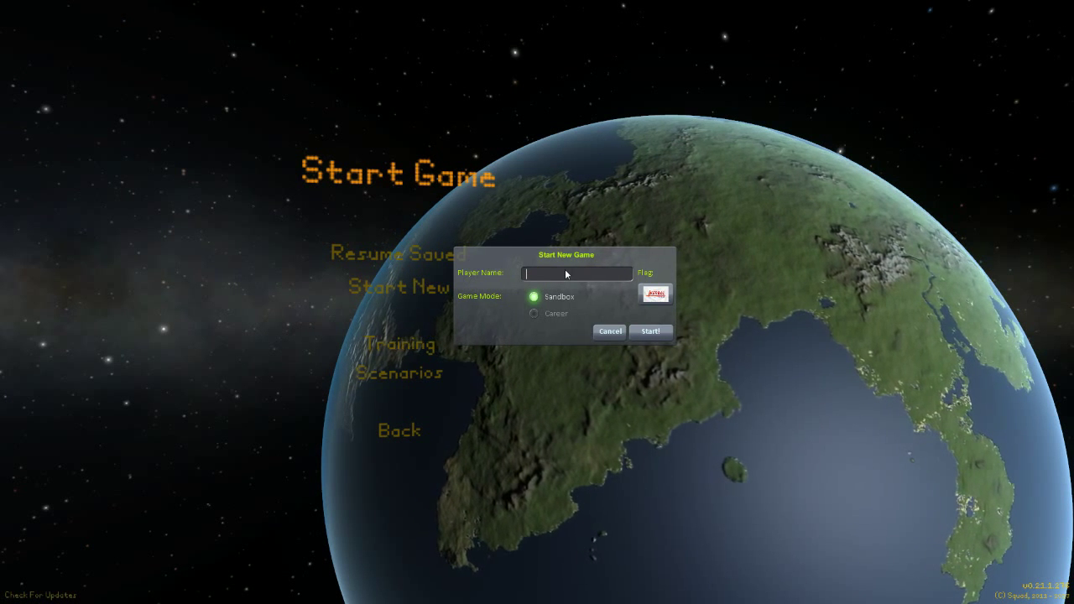
type("Building M")
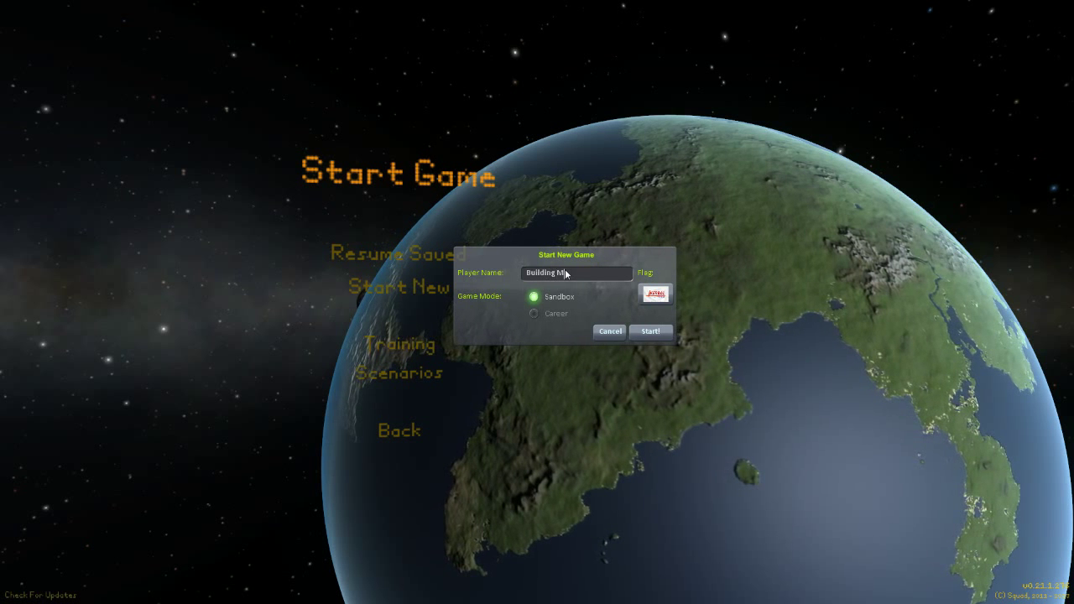
type("odel Planes")
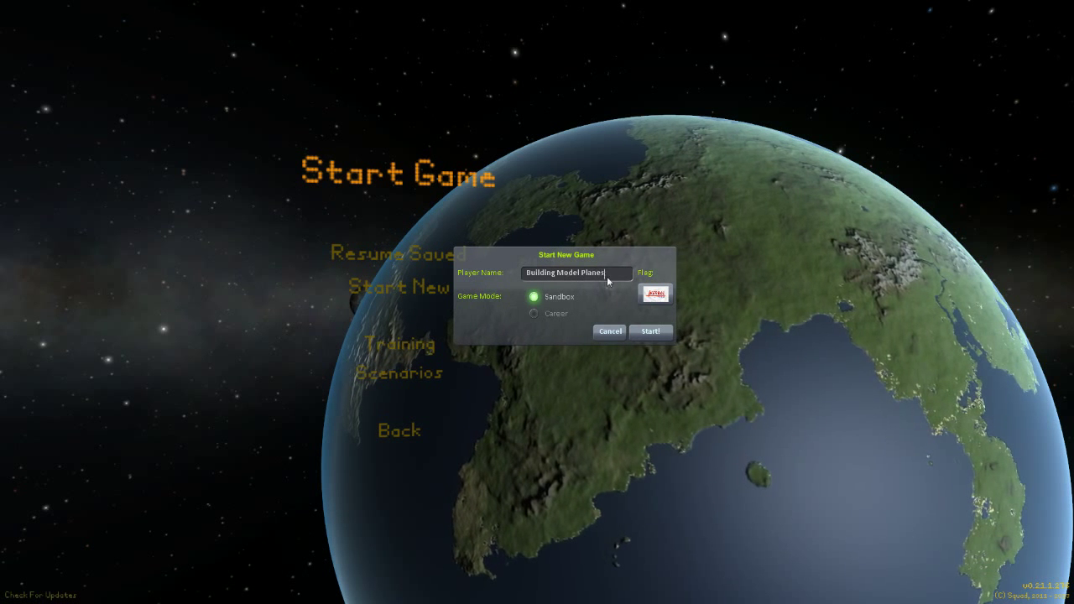
left_click(651, 332)
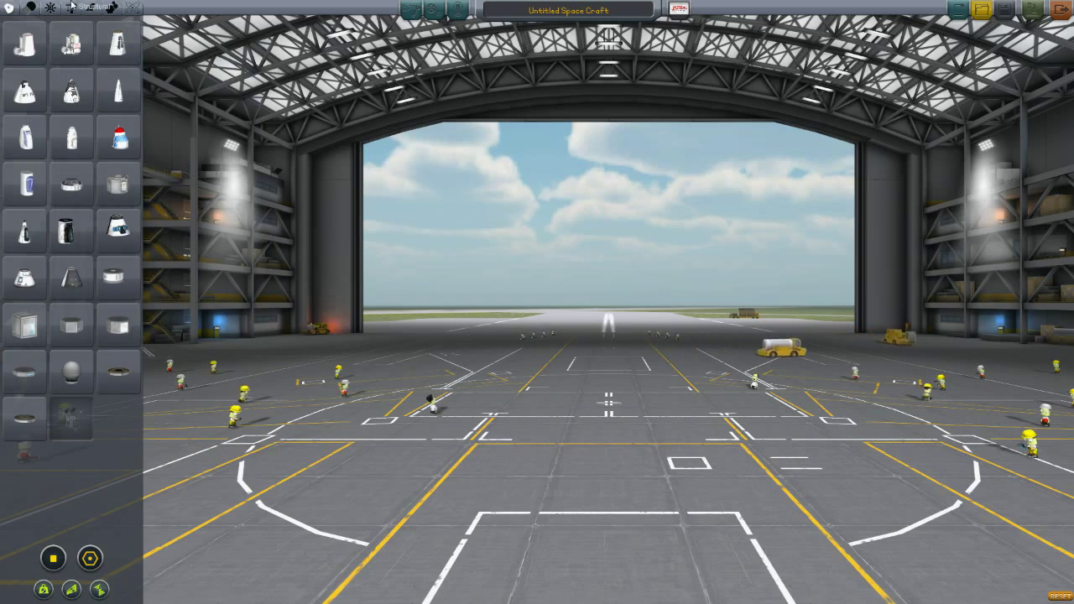
mouse_move(117, 91)
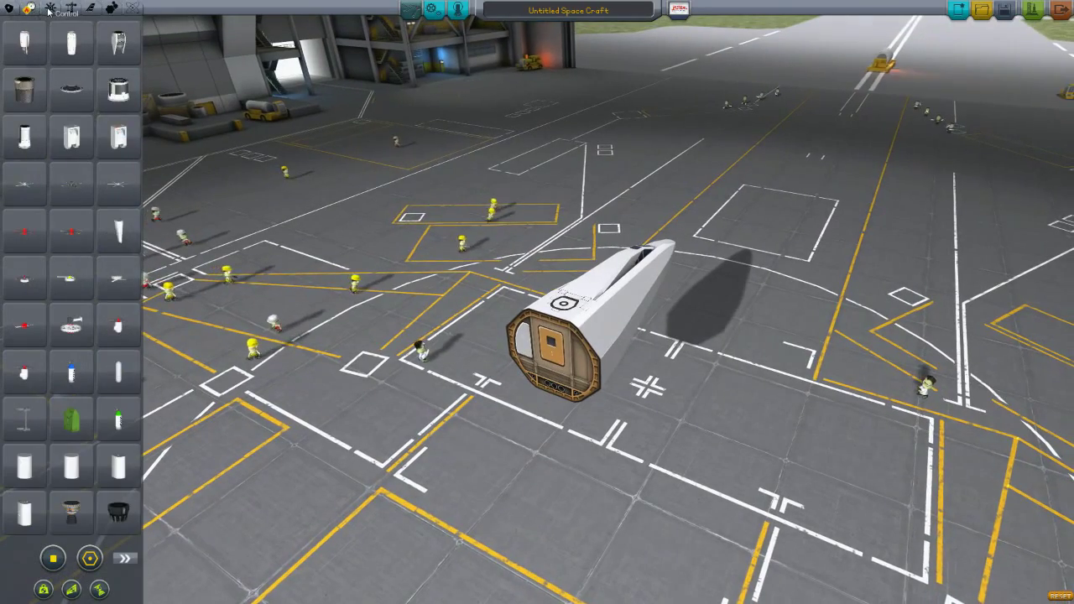
- Switch the parts catalogue to the Structural category
left_click(50, 7)
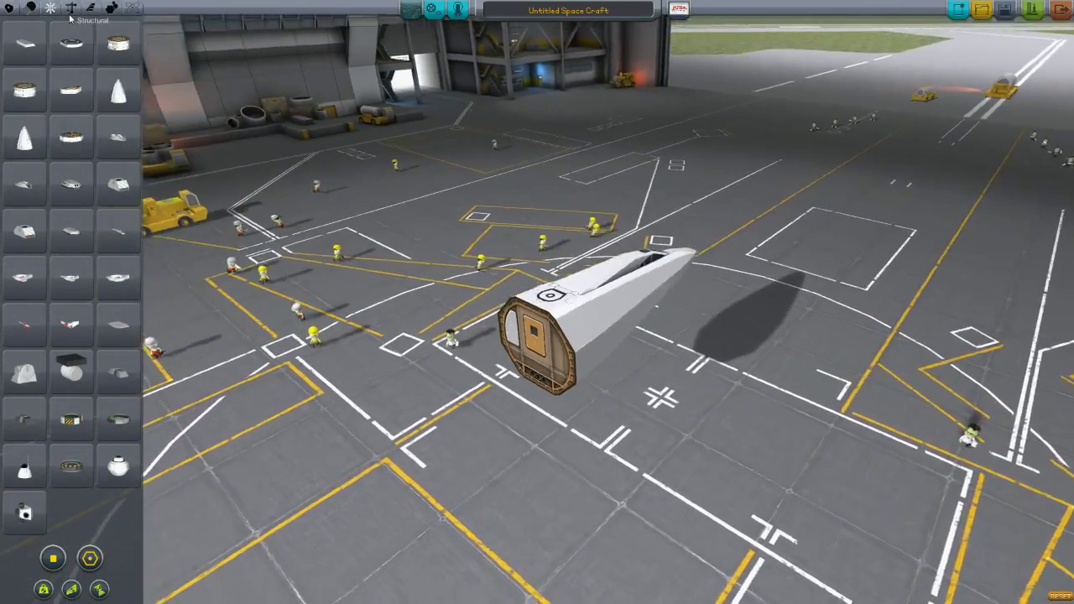
mouse_move(70, 137)
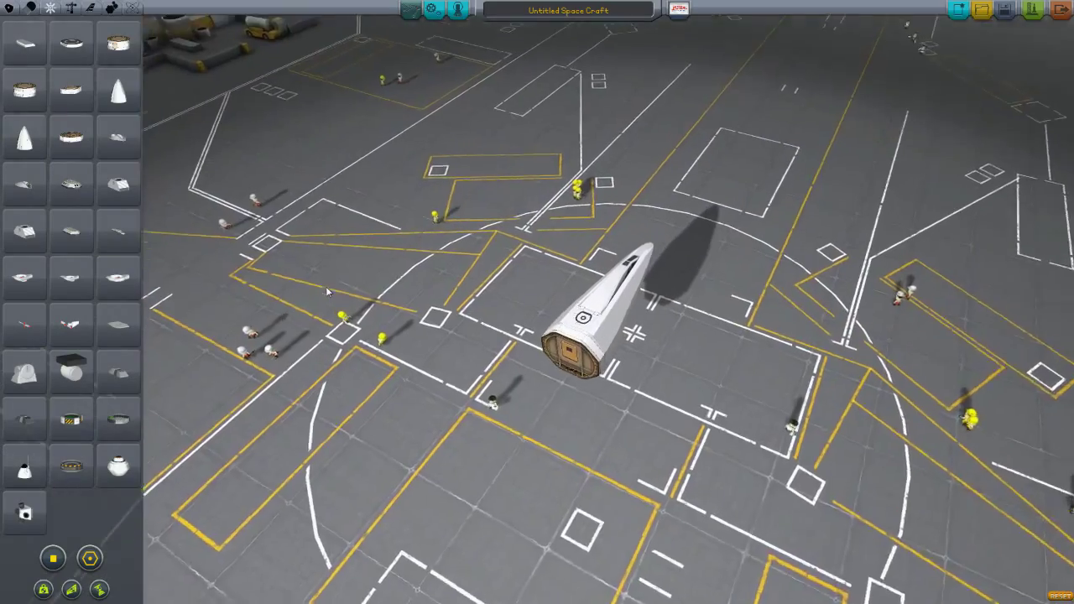
mouse_move(71, 44)
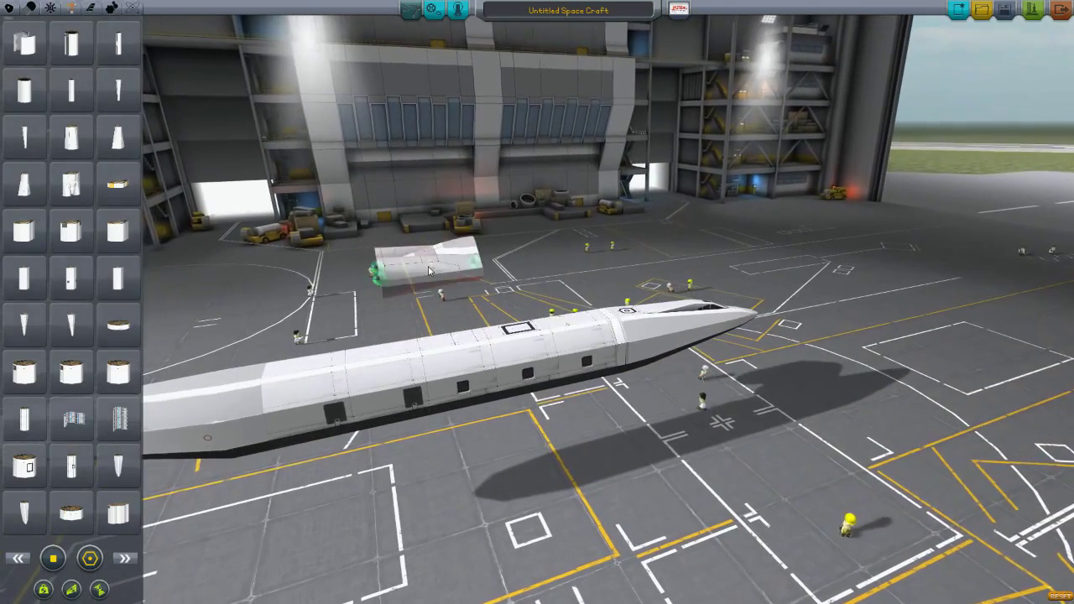
- Open the Aerodynamics parts category to reach the large wing panel
left_click(91, 9)
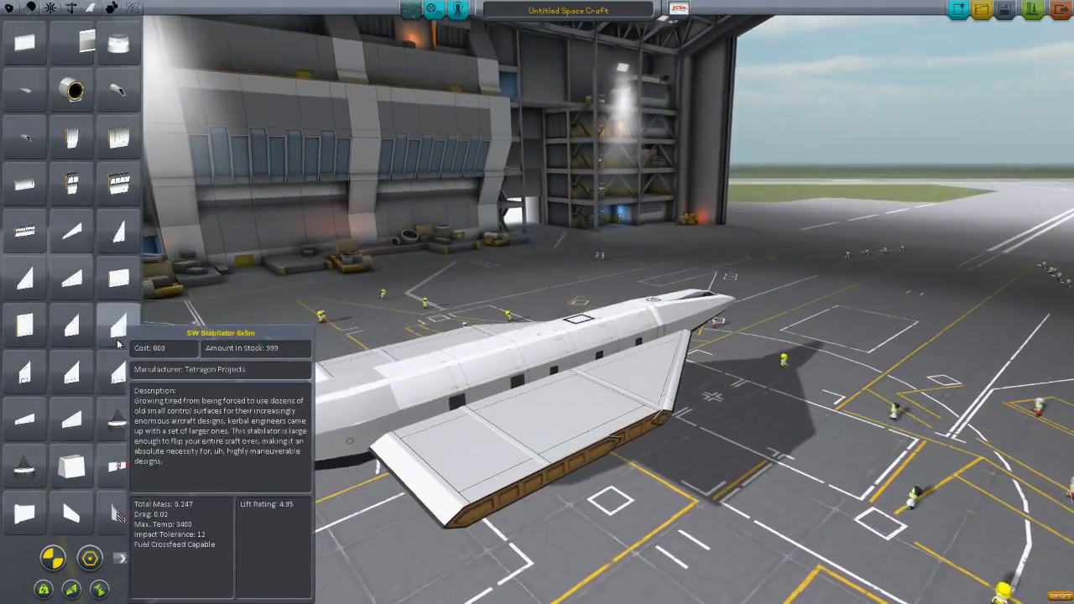
mouse_move(117, 231)
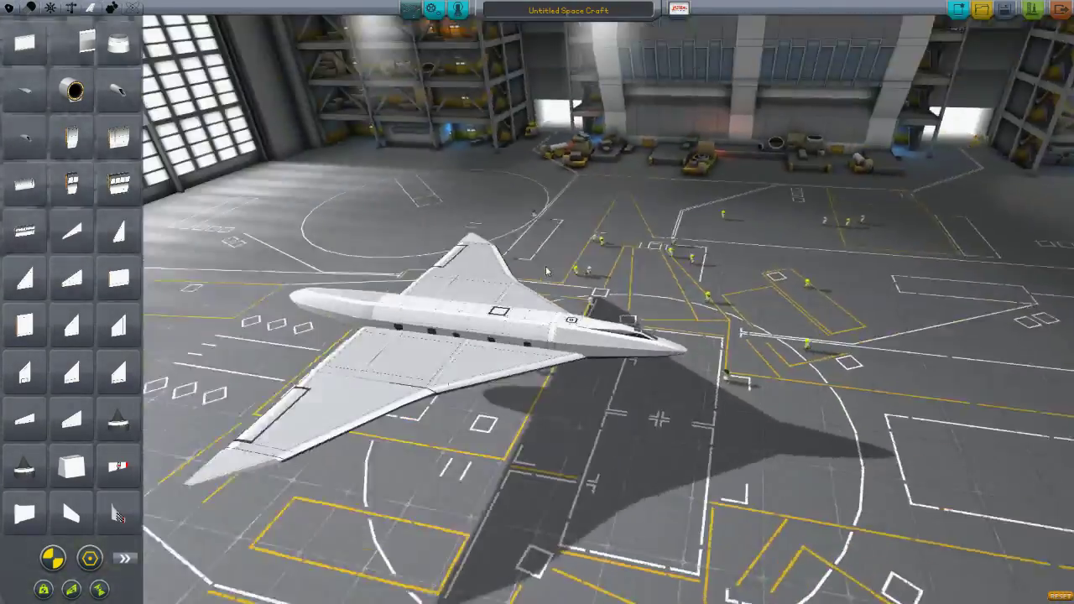
- Turn on mirror symmetry for placing the delta wing panels
left_click(98, 588)
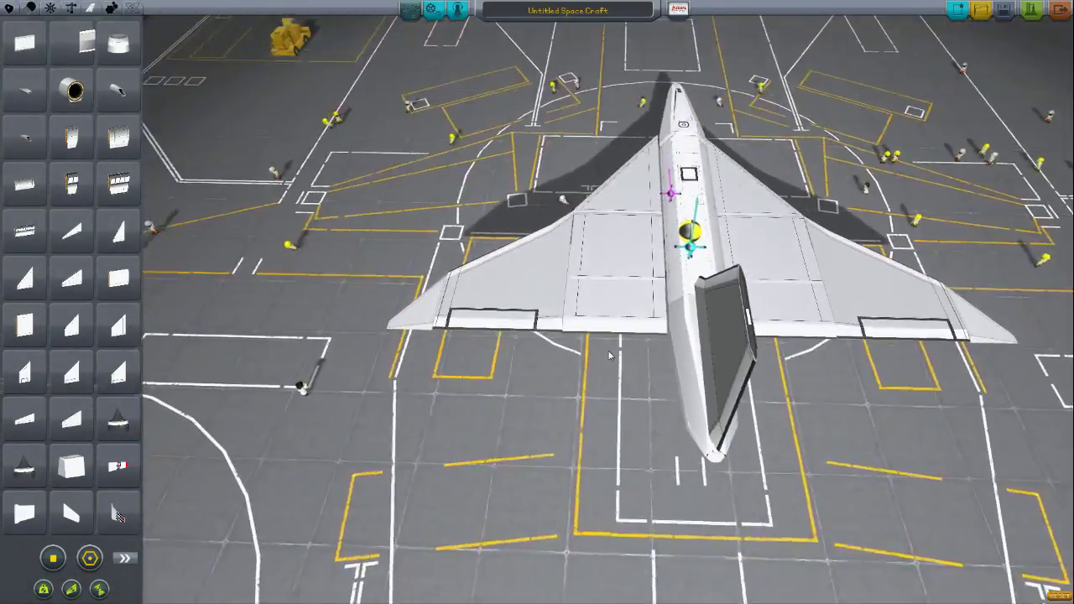
left_click_drag(613, 352, 373, 214)
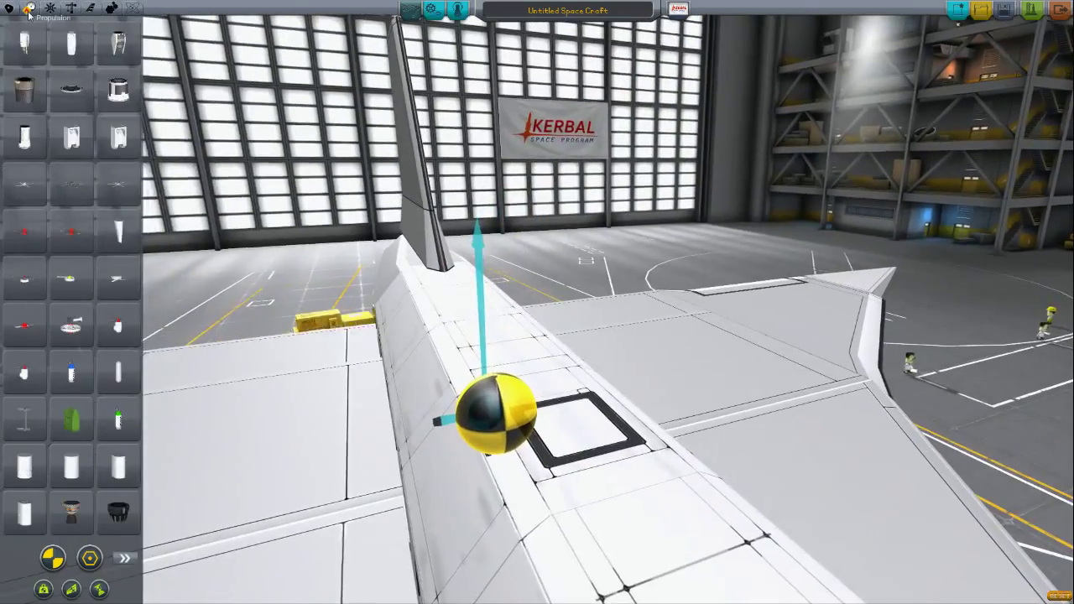
mouse_move(70, 137)
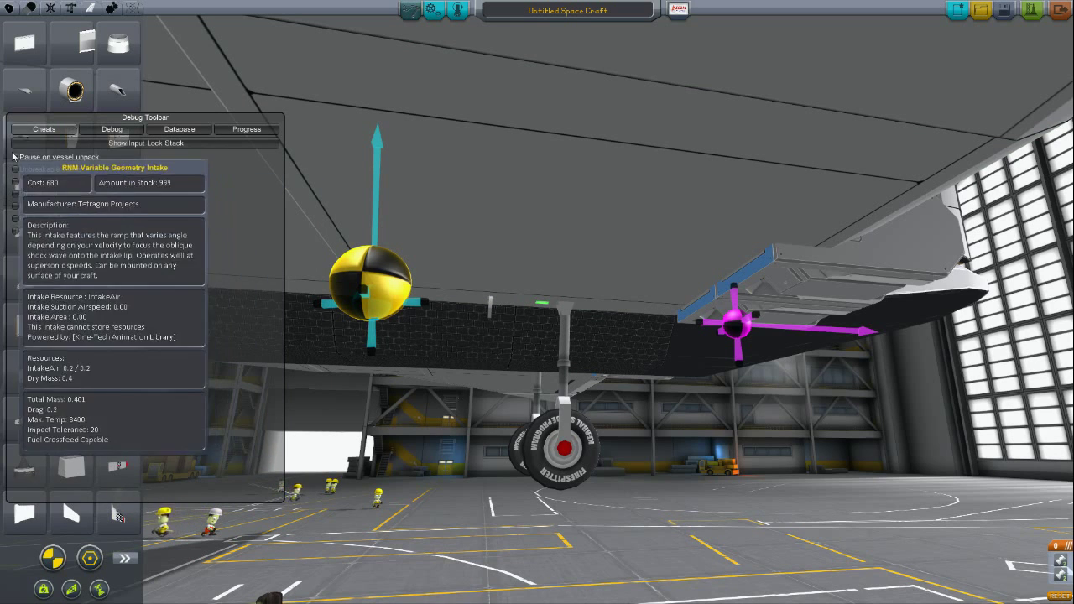
left_click(44, 129)
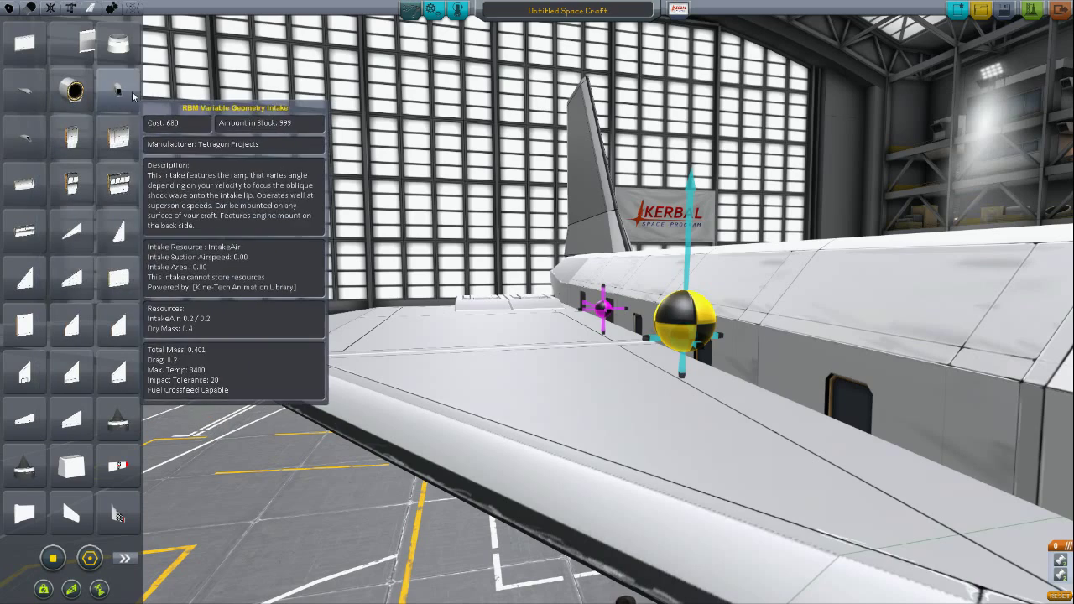
mouse_move(25, 166)
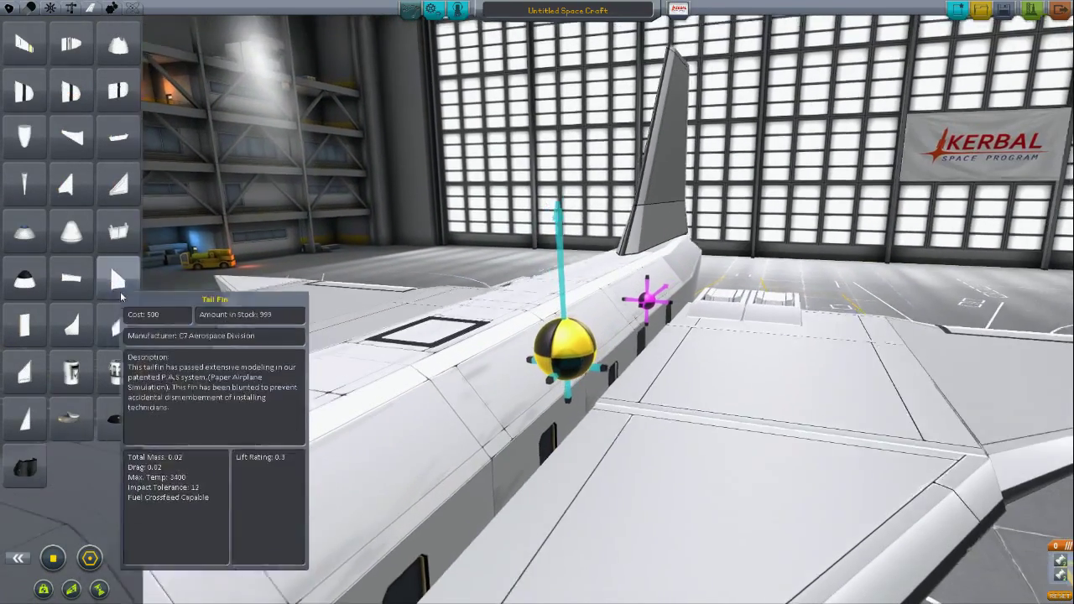
mouse_move(118, 419)
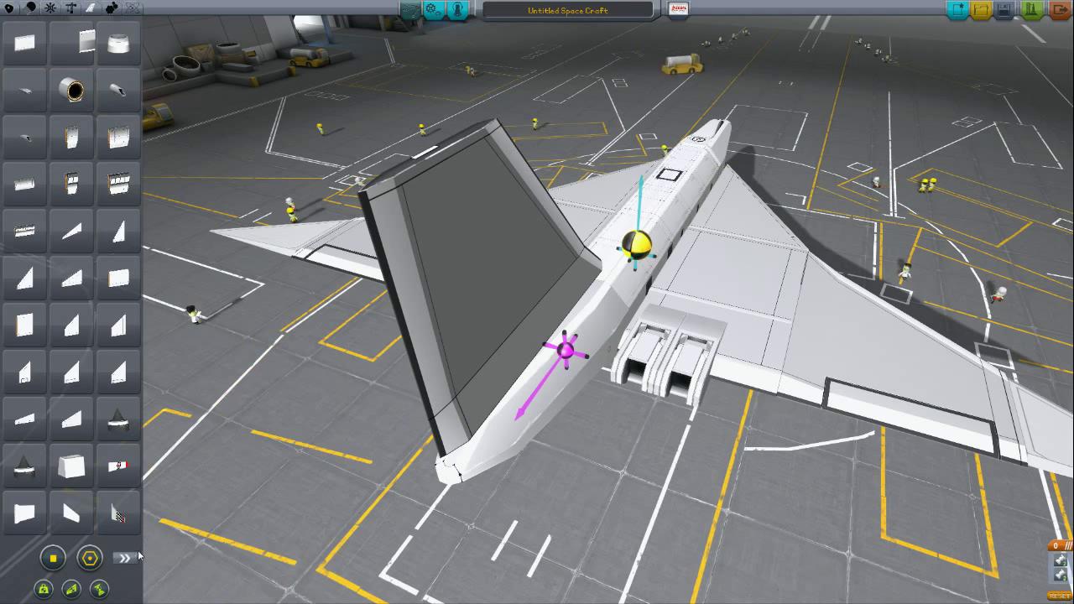
mouse_move(71, 136)
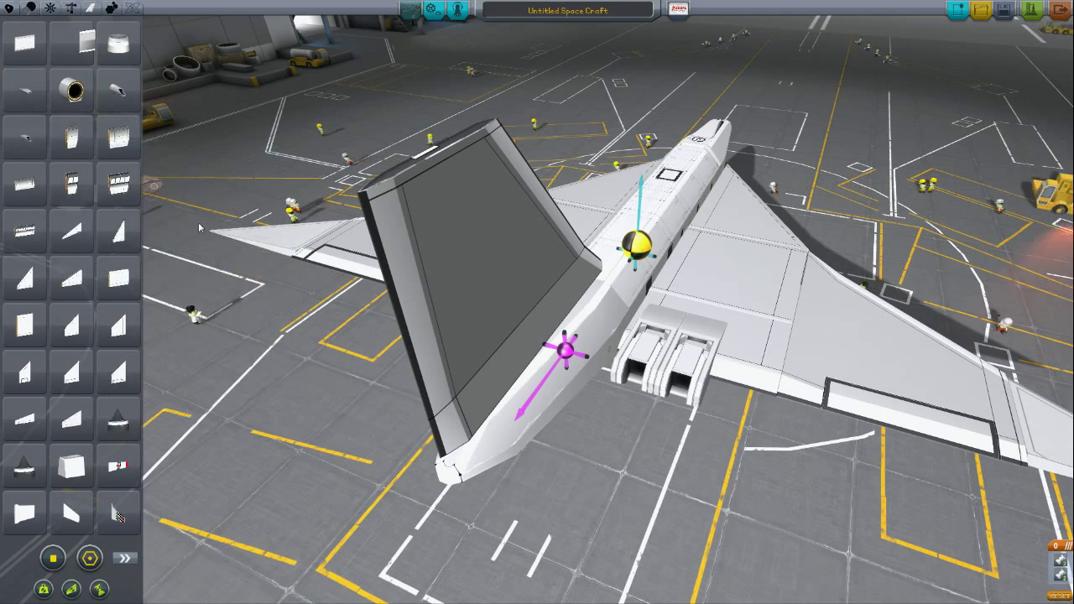
mouse_move(24, 233)
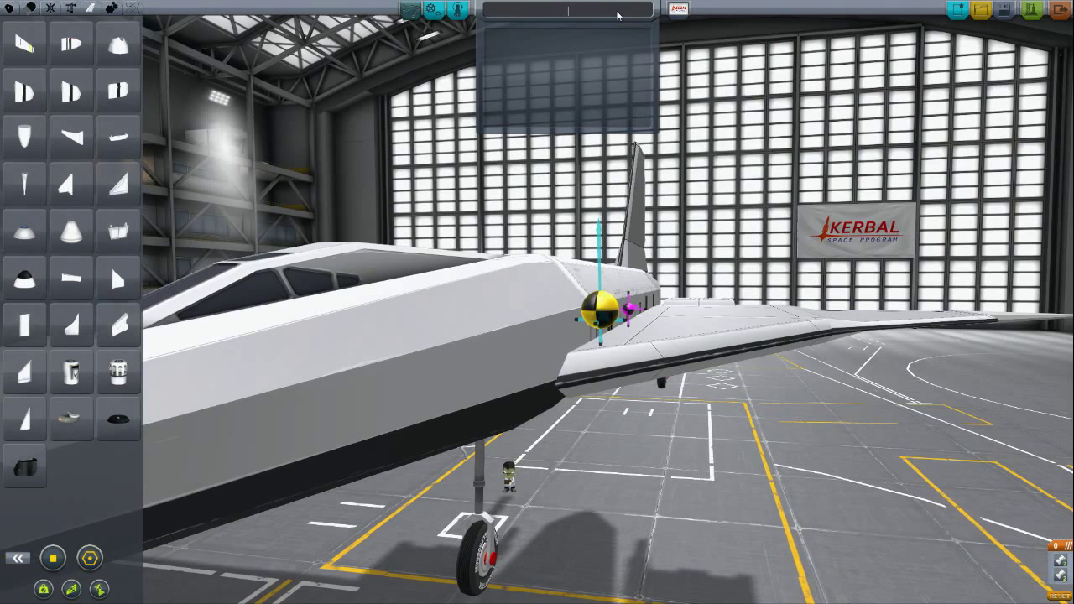
- Enter 'KSP' into the craft name field
type("KSP")
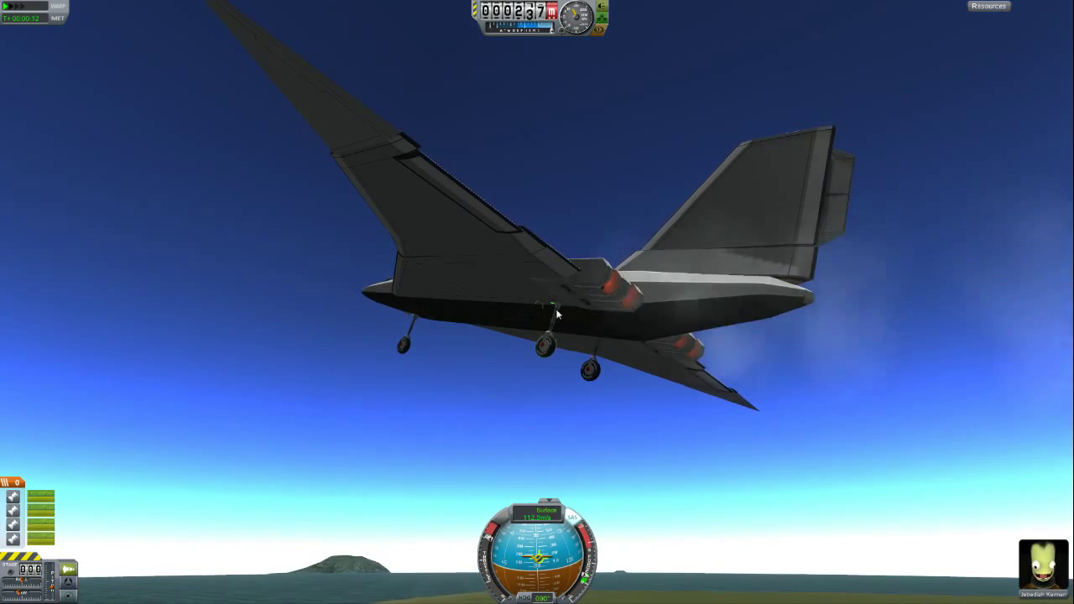
- Bring up the Bomber Landing Gear part menu showing its steering options
right_click(554, 311)
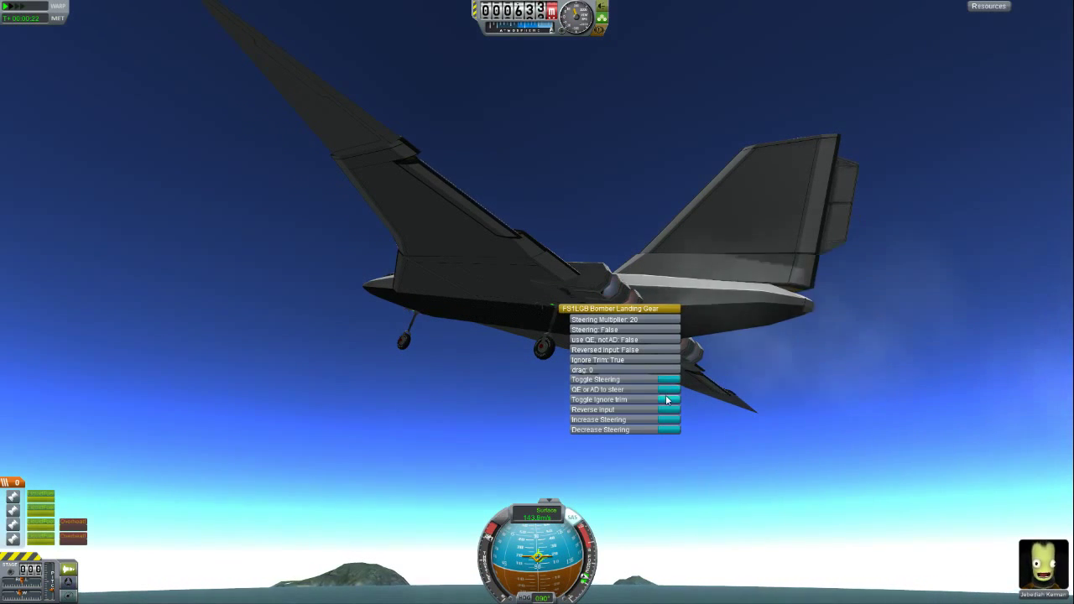
mouse_move(667, 430)
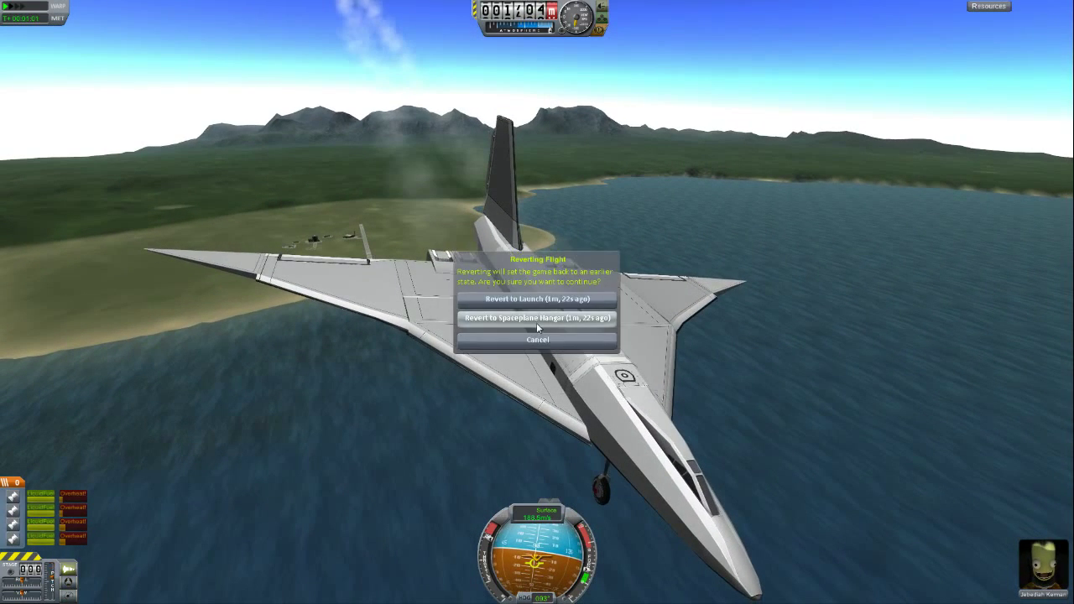
- Revert the flight back to the Spaceplane Hangar
left_click(536, 317)
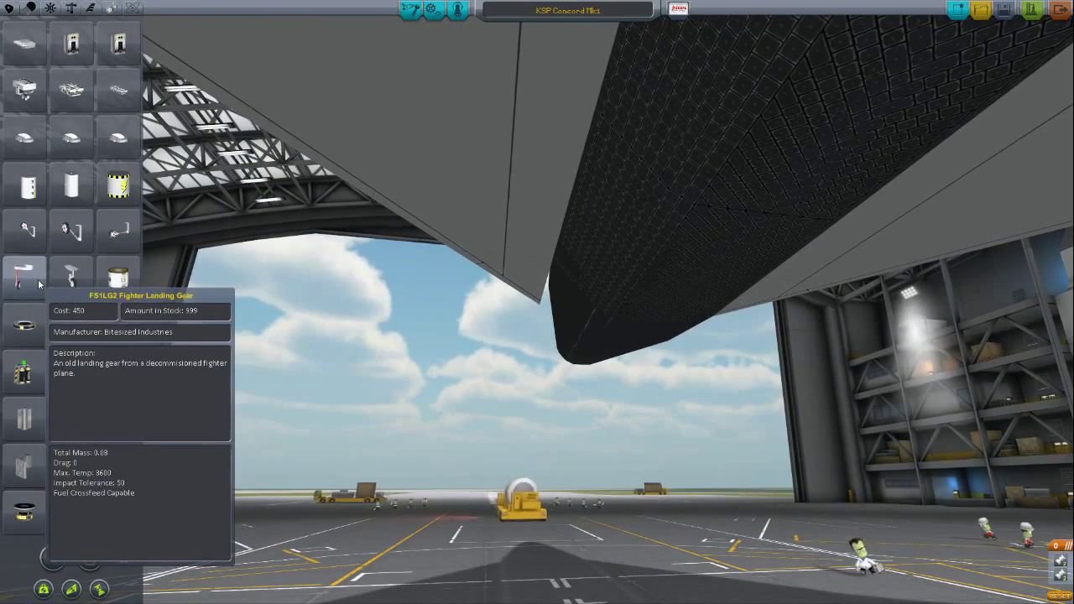
mouse_move(71, 277)
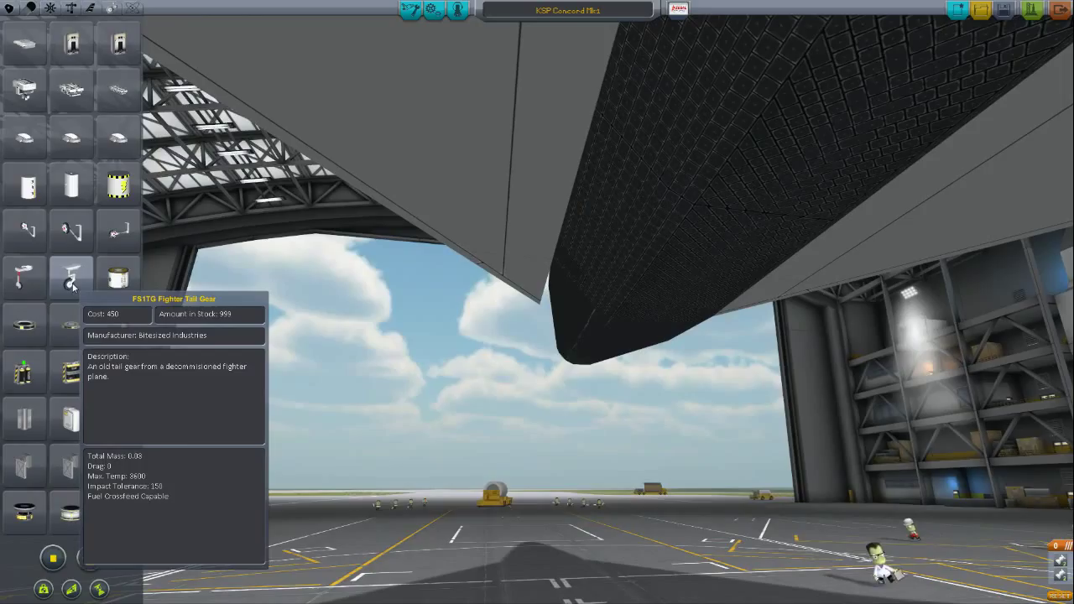
mouse_move(71, 229)
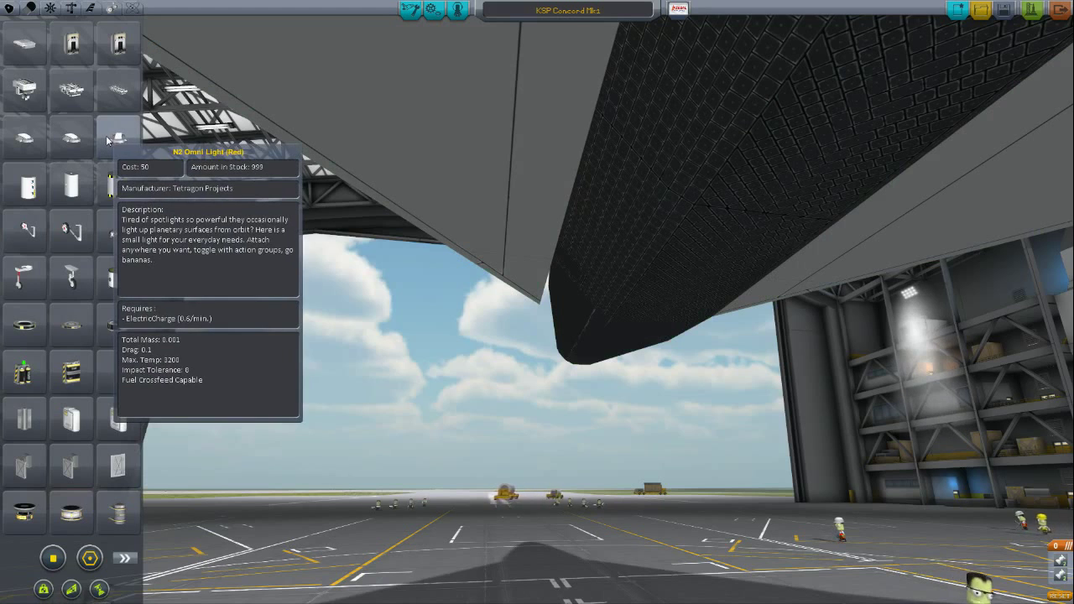
mouse_move(72, 137)
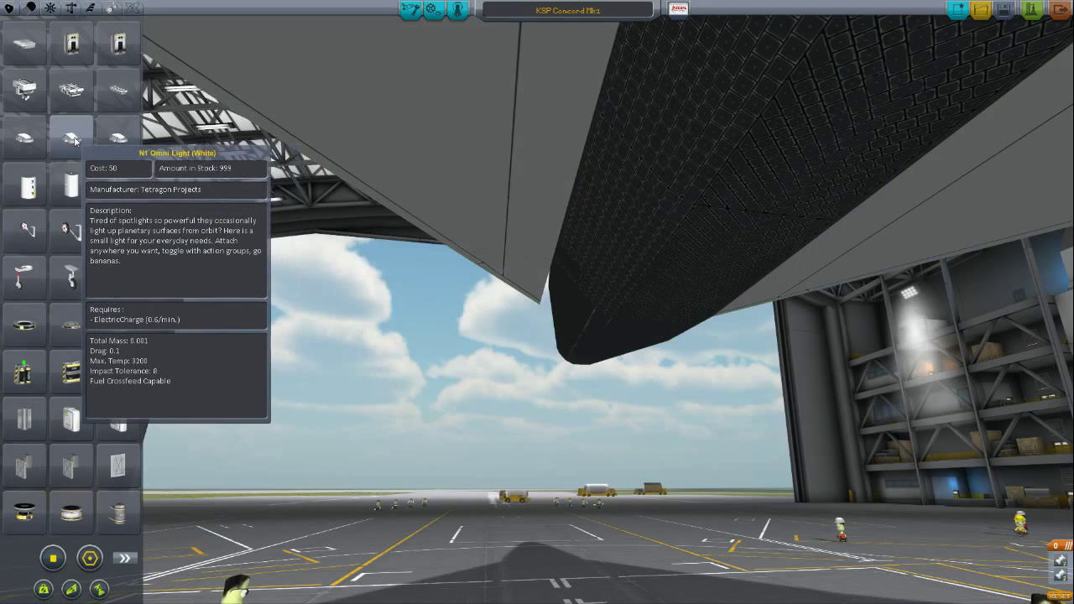
mouse_move(118, 277)
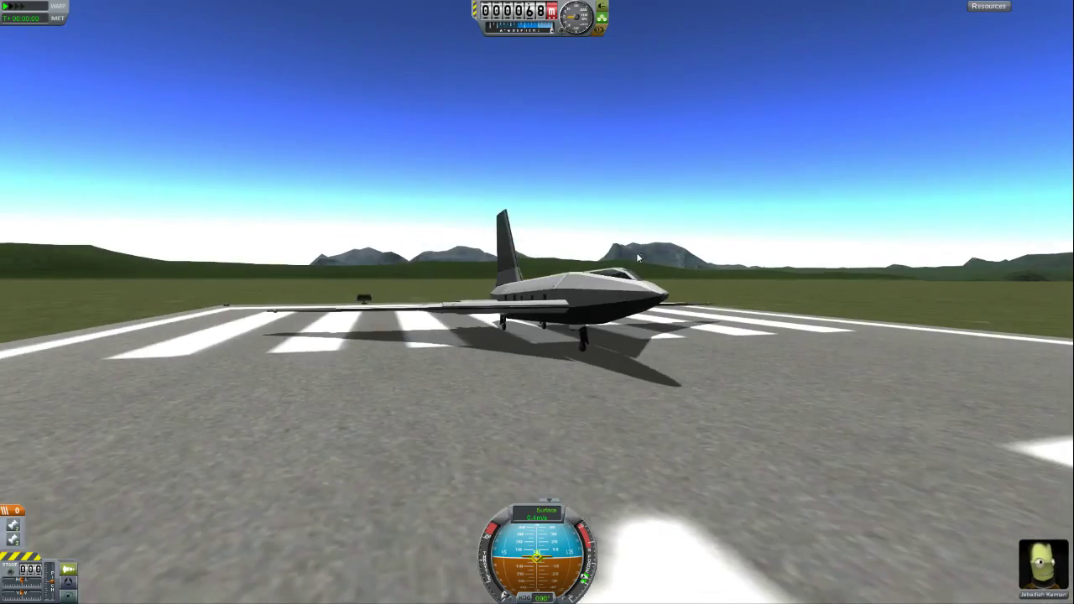
- Adjust the camera view of the plane on the runway
left_click_drag(638, 258, 222, 294)
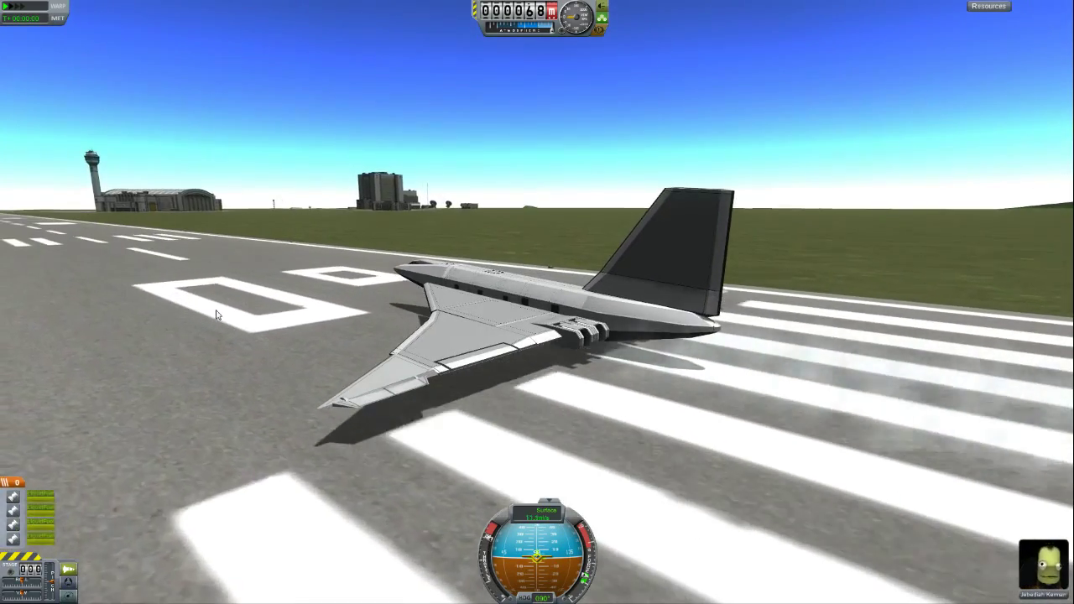
- Toggle the fuel and resource readout at the top right
left_click(990, 5)
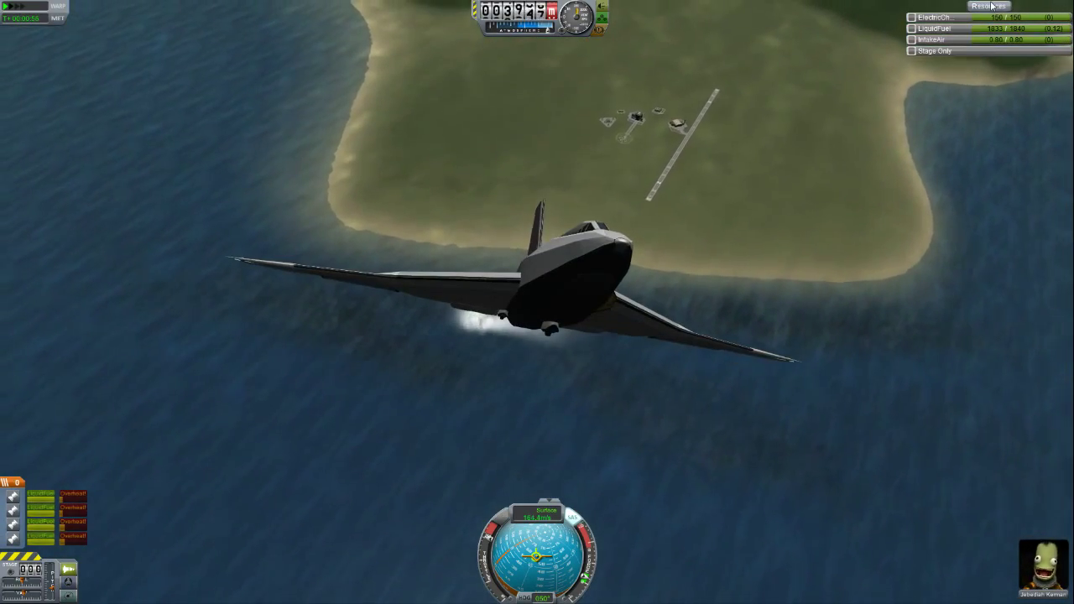
- Hide and reshow the fuel readout, then engage physics warp during the climb
left_click(988, 6)
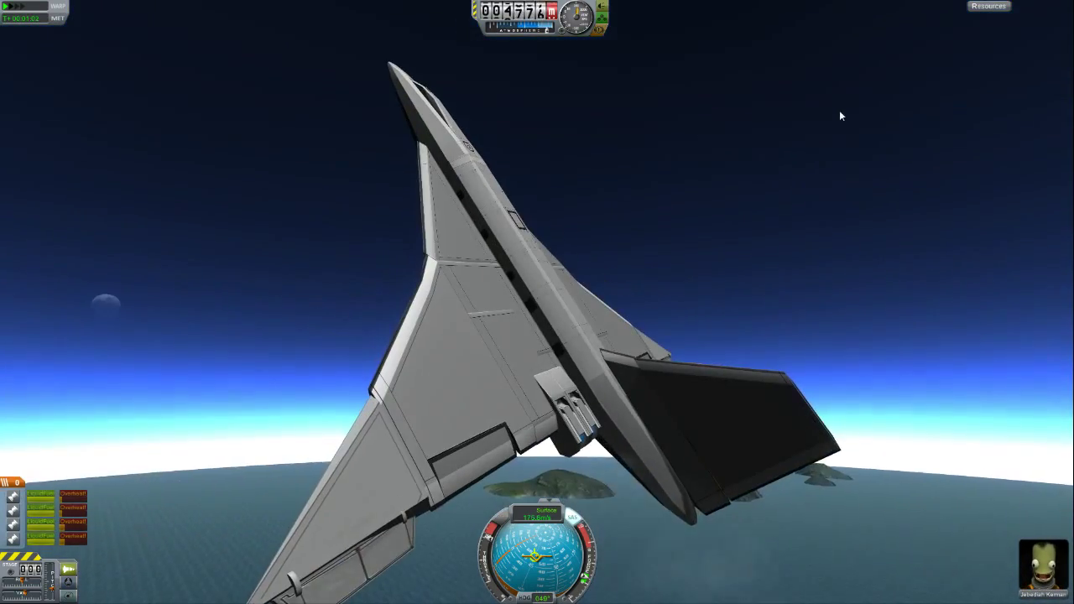
left_click(988, 6)
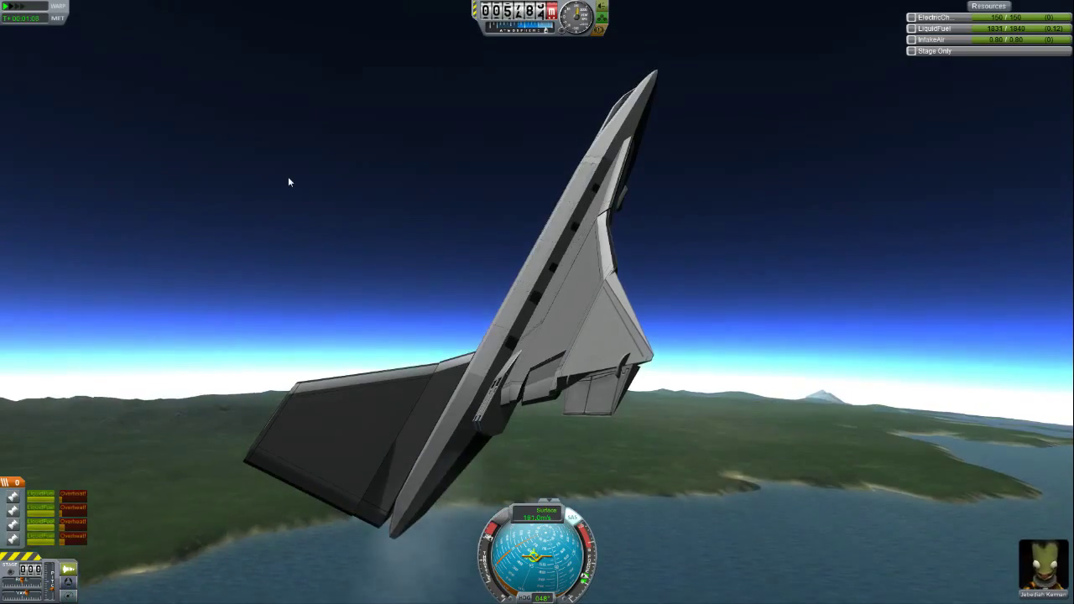
key(".")
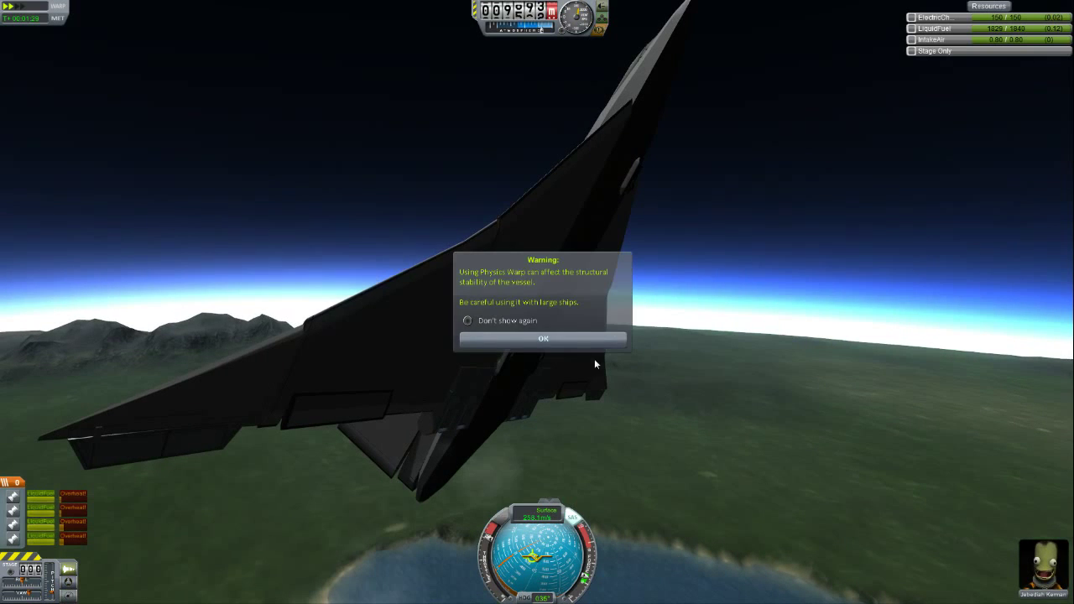
- Dismiss the physics warp warning, climb to about 27 km, then switch to IVA cockpit view
left_click(542, 339)
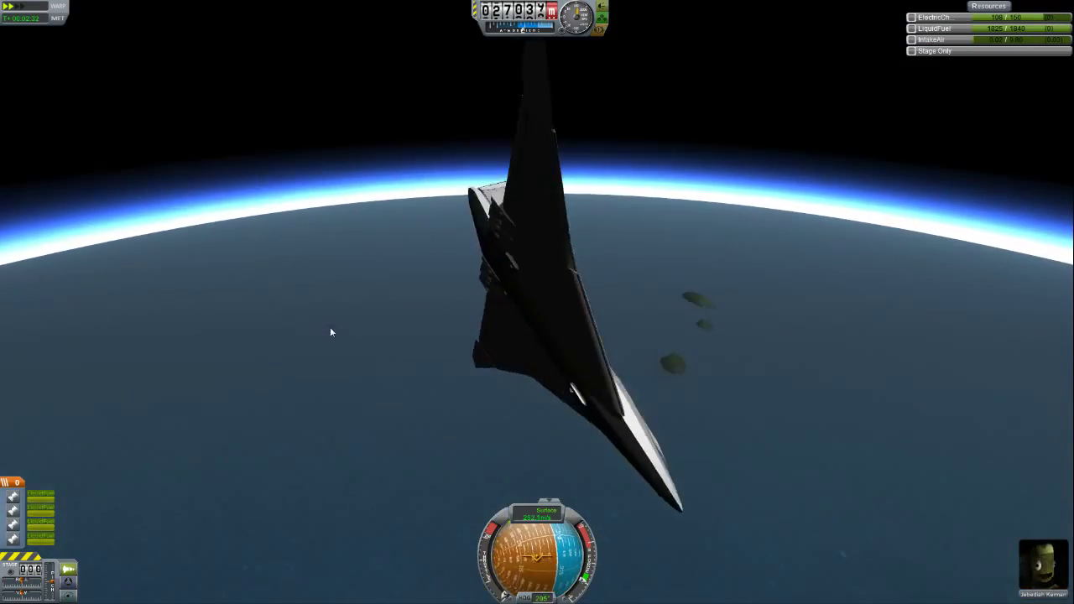
key("c")
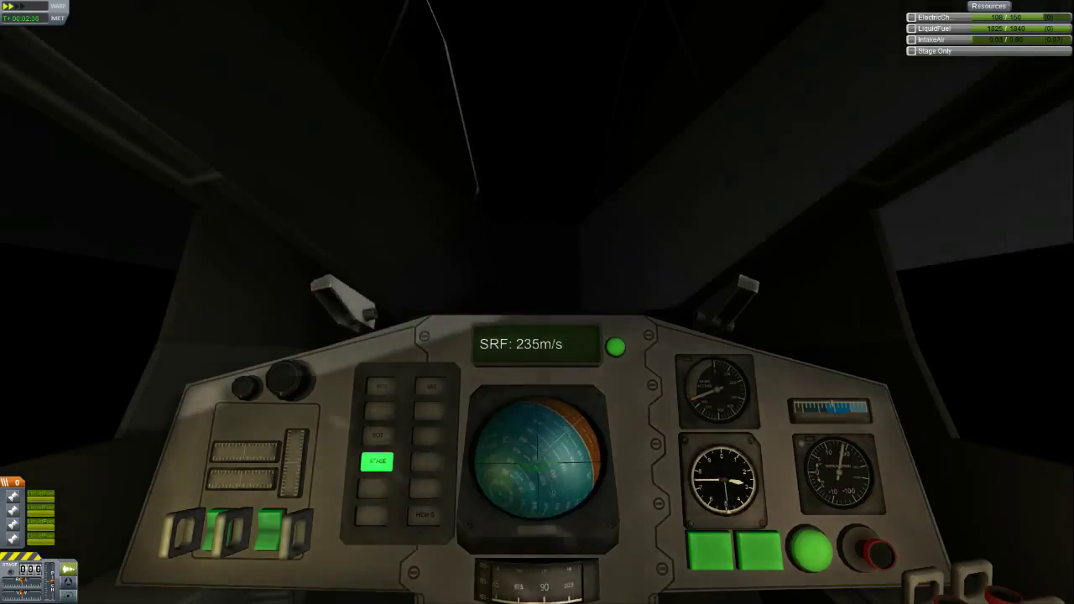